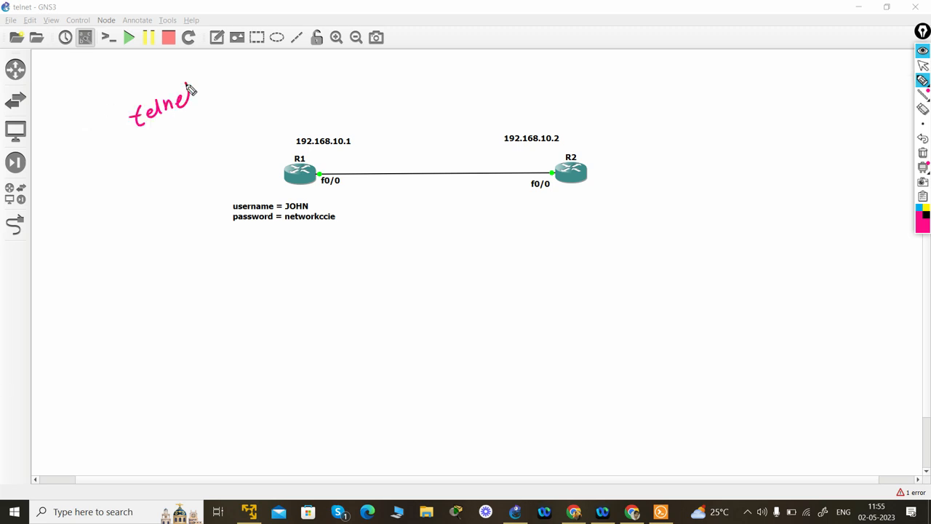
- Write 'telnet' on the topology and sketch a capture device on the R1–R2 link
{"action": "left_click_drag", "start_coordinate": [141, 131], "coordinate": [193, 112]}
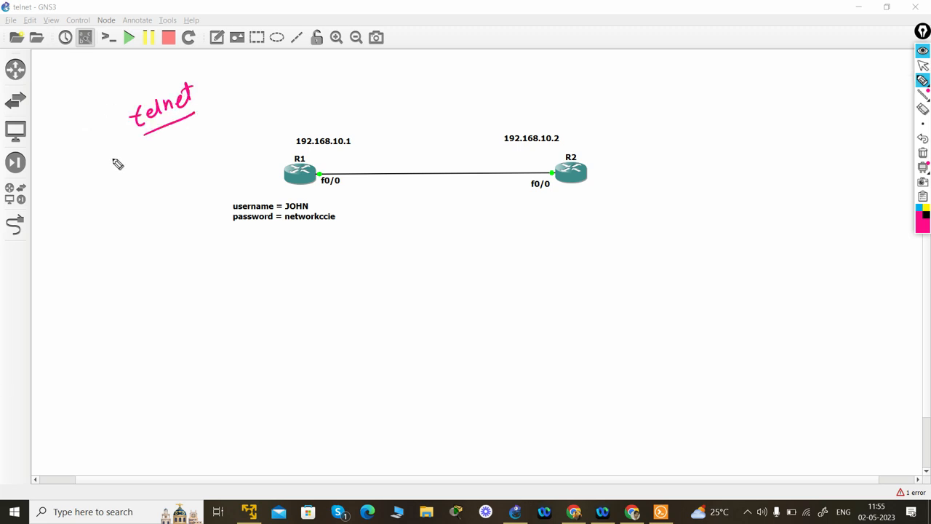
{"action": "mouse_move", "coordinate": [222, 169]}
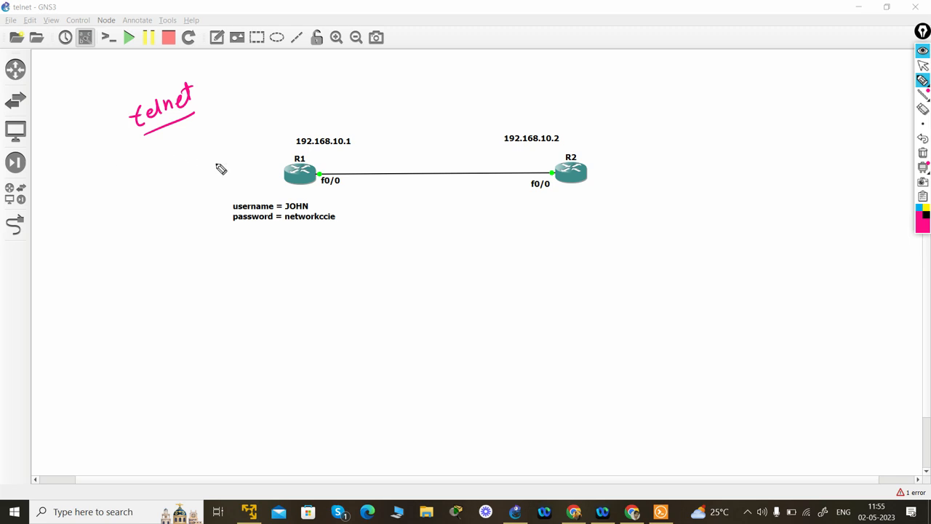
{"action": "mouse_move", "coordinate": [254, 102]}
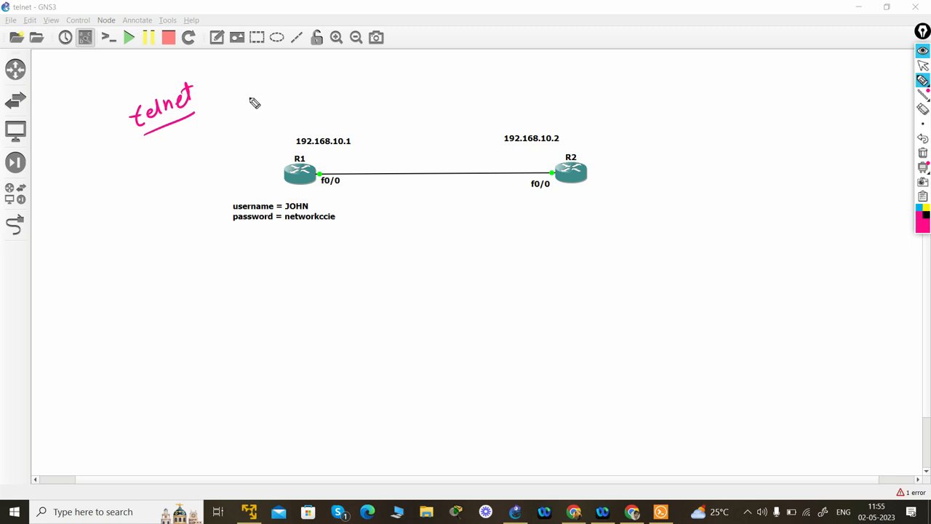
{"action": "mouse_move", "coordinate": [314, 125]}
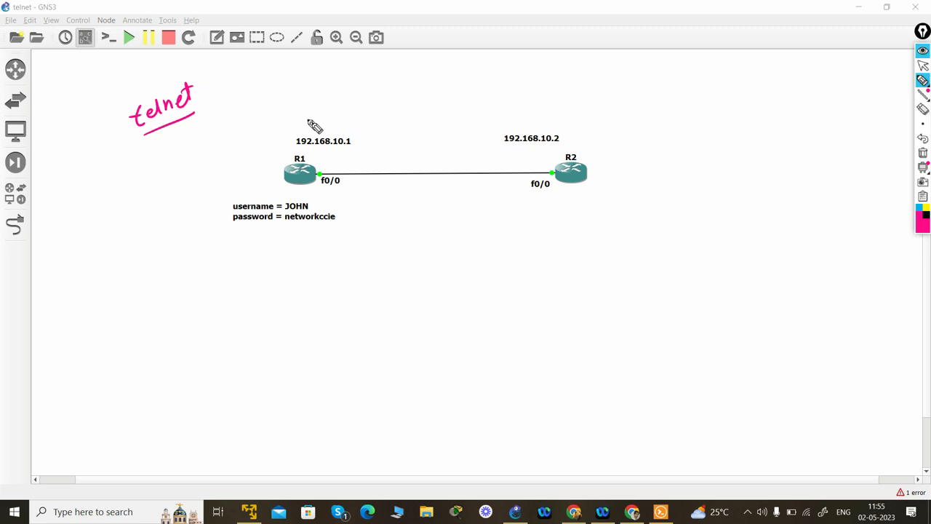
{"action": "mouse_move", "coordinate": [341, 155]}
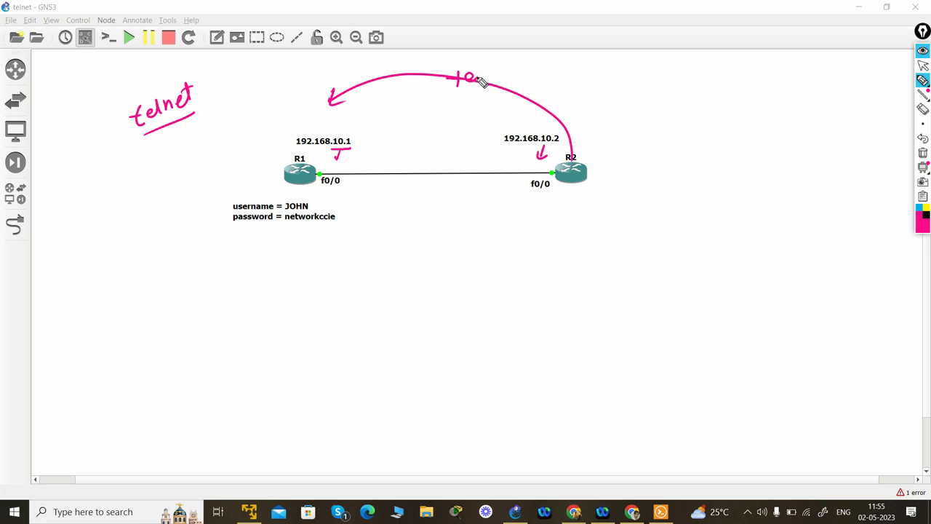
{"action": "left_click_drag", "start_coordinate": [417, 174], "coordinate": [417, 200]}
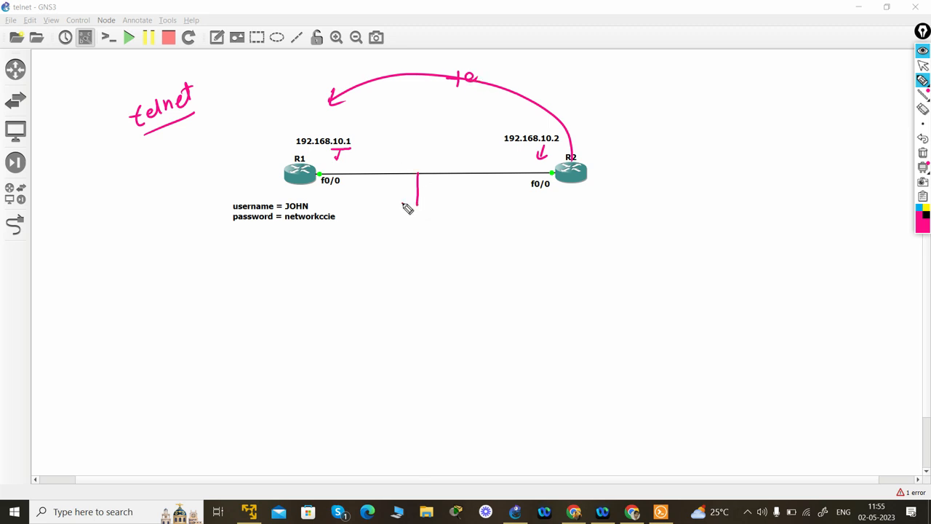
{"action": "left_click_drag", "start_coordinate": [417, 182], "coordinate": [414, 226]}
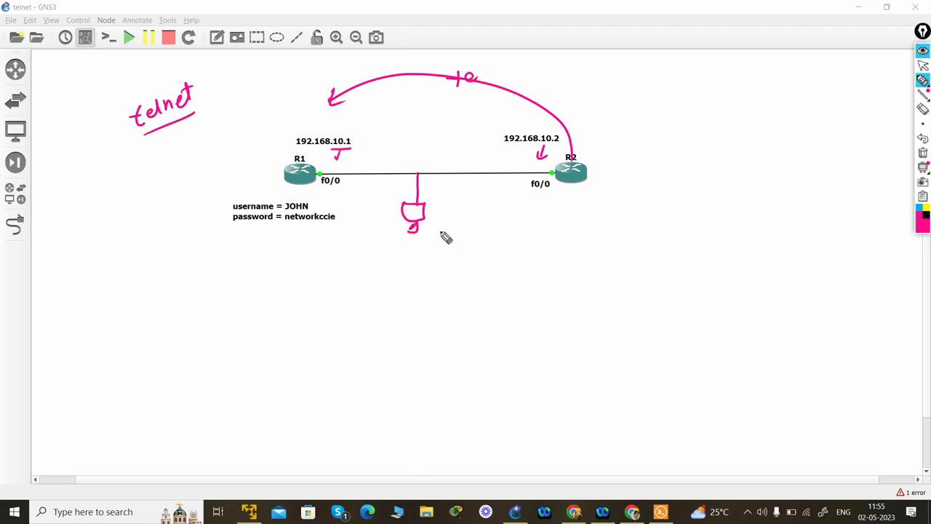
{"action": "left_click_drag", "start_coordinate": [434, 229], "coordinate": [484, 224]}
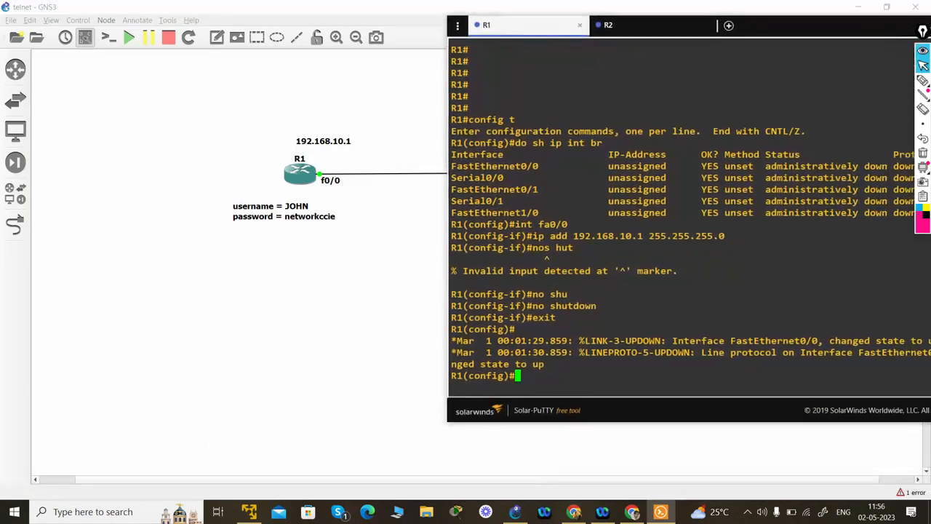
{"action": "type", "text": "us"}
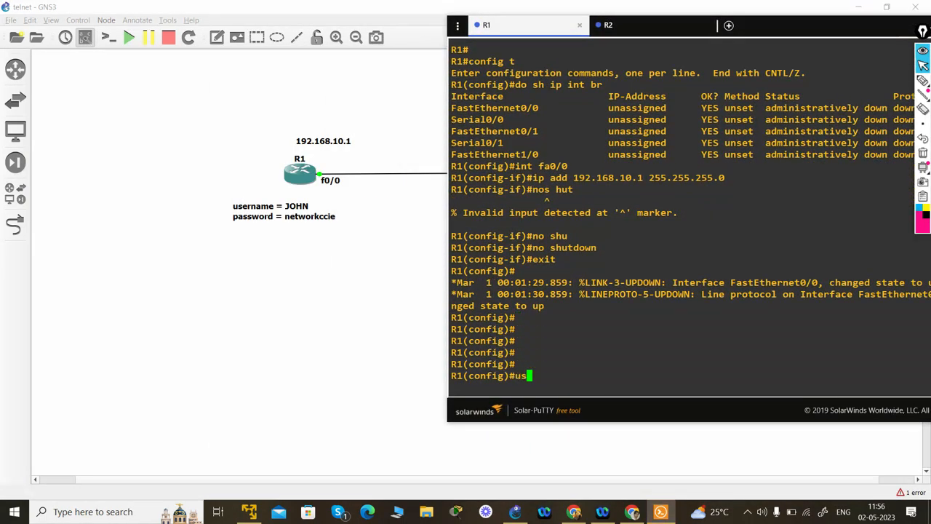
{"action": "type", "text": "ername john password"}
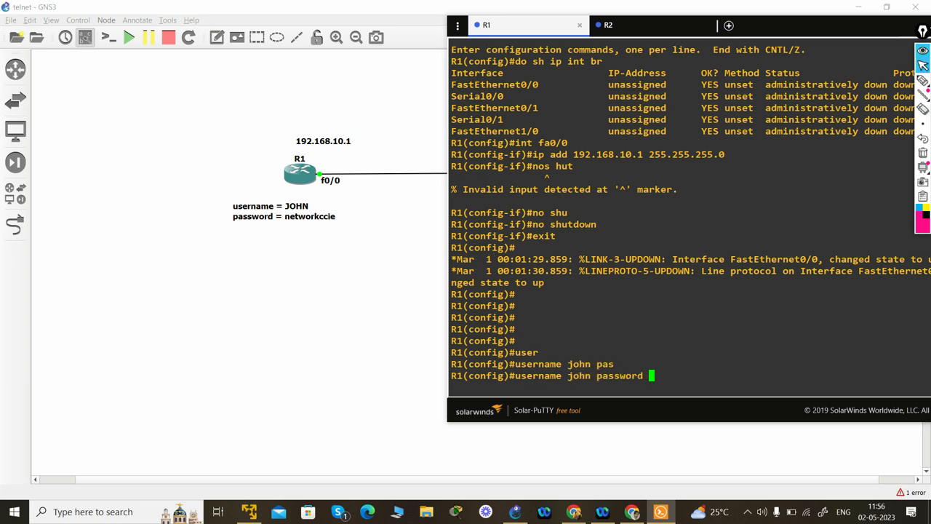
{"action": "type", "text": "network"}
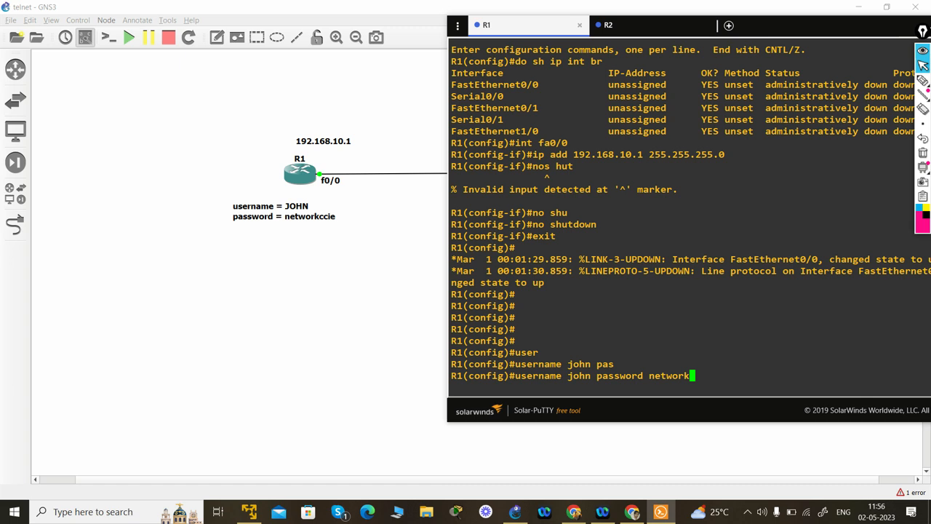
{"action": "type", "text": "cie"}
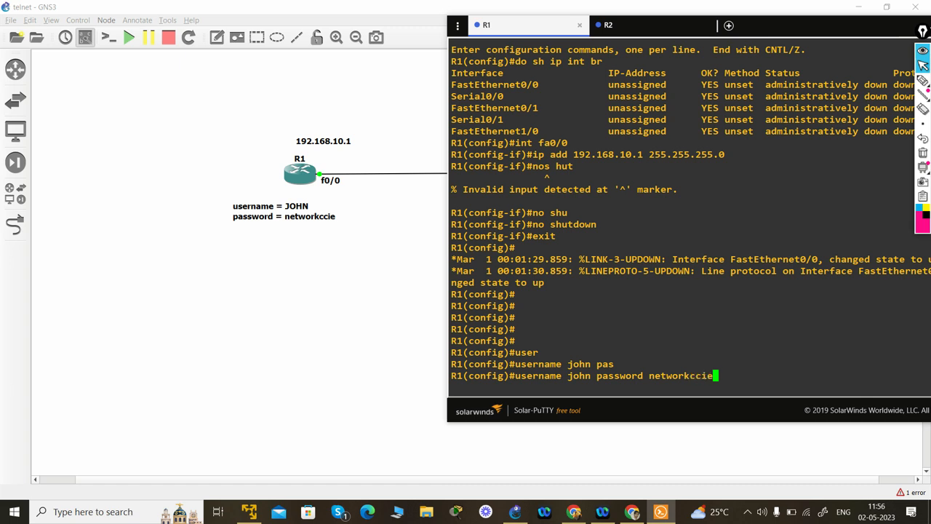
- Require local login on VTY lines 0–2 and save the configuration with wr
{"action": "type", "text": "line vty 0"}
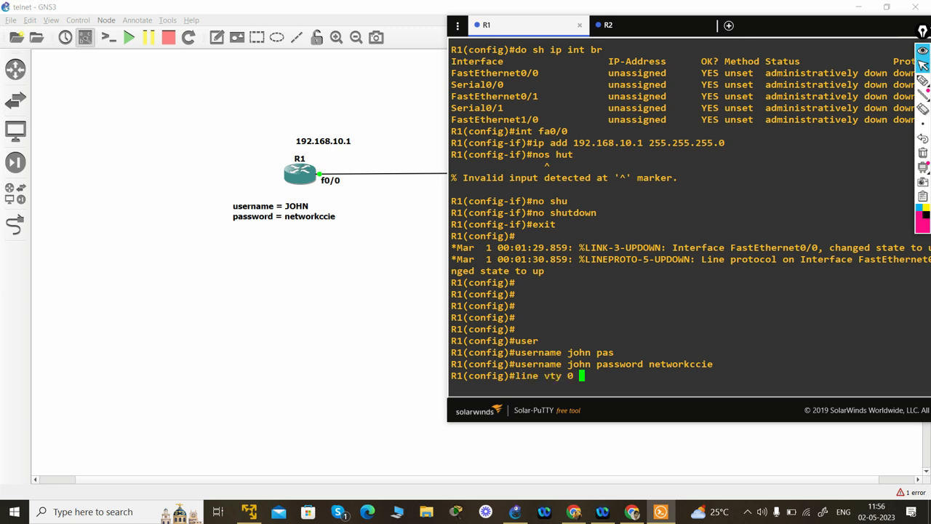
{"action": "key", "text": "Return"}
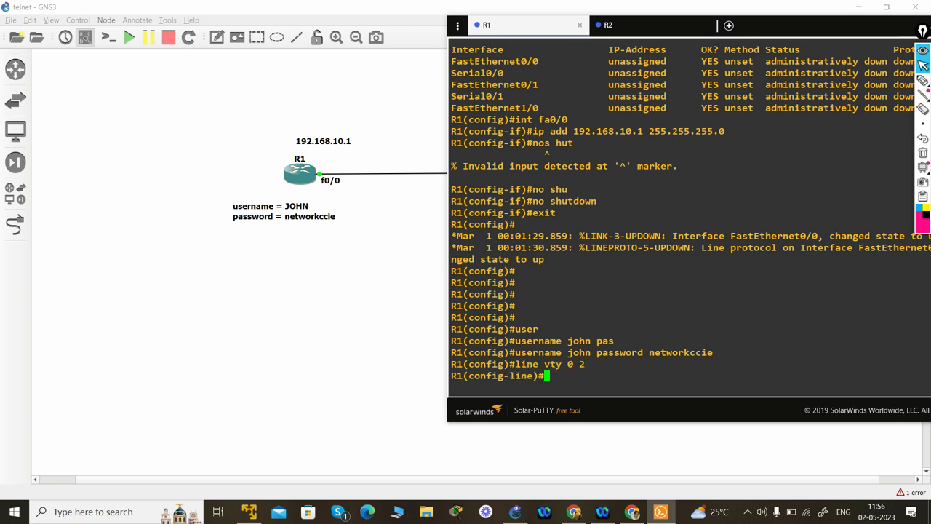
{"action": "type", "text": "login loca"}
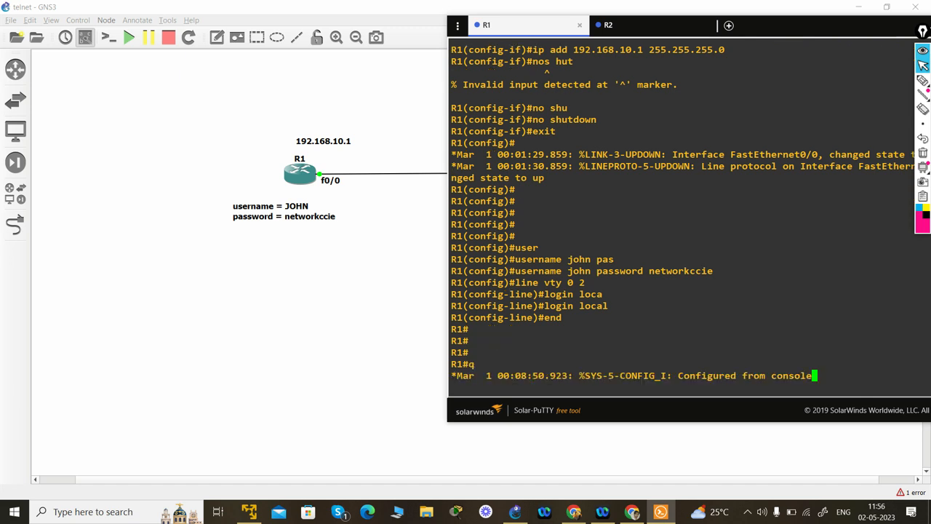
{"action": "type", "text": "wr"}
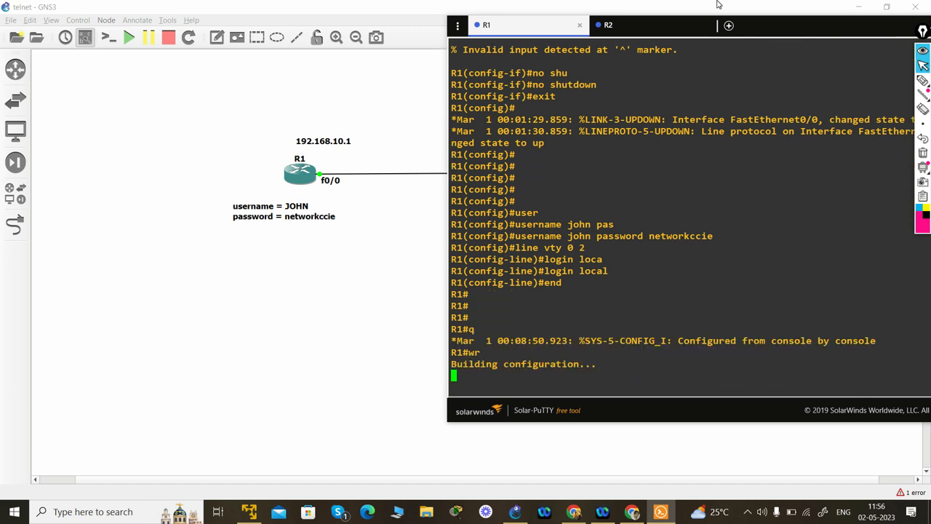
{"action": "left_click", "coordinate": [609, 25]}
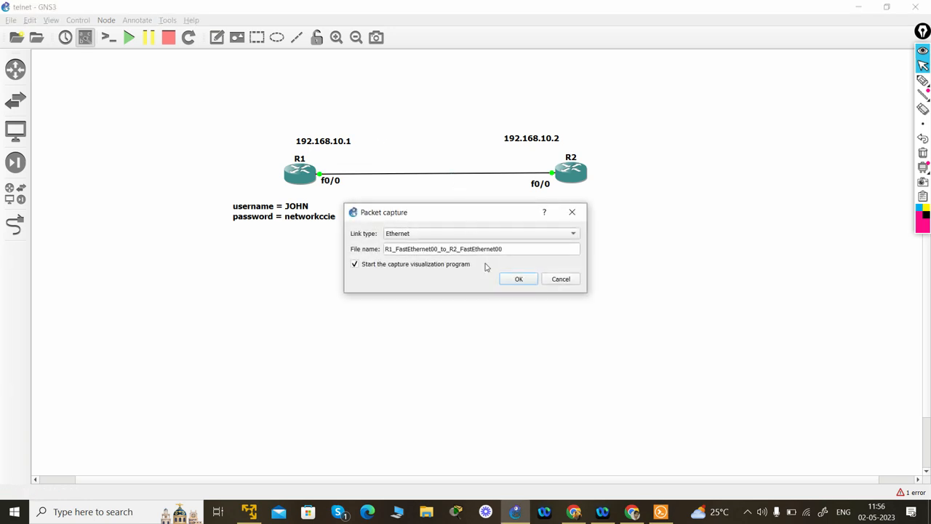
- Confirm the packet capture on the R1–R2 link and choose an option from its context menu
{"action": "left_click", "coordinate": [518, 278]}
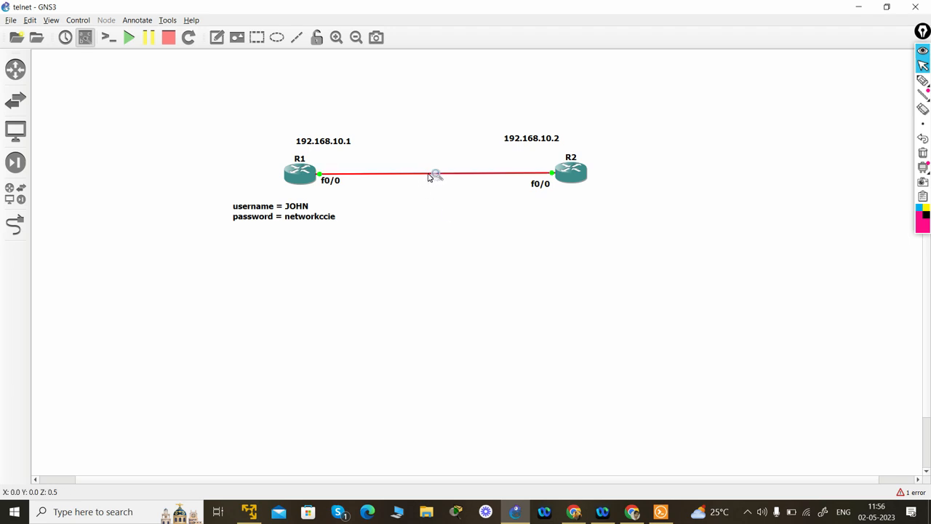
{"action": "right_click", "coordinate": [436, 175]}
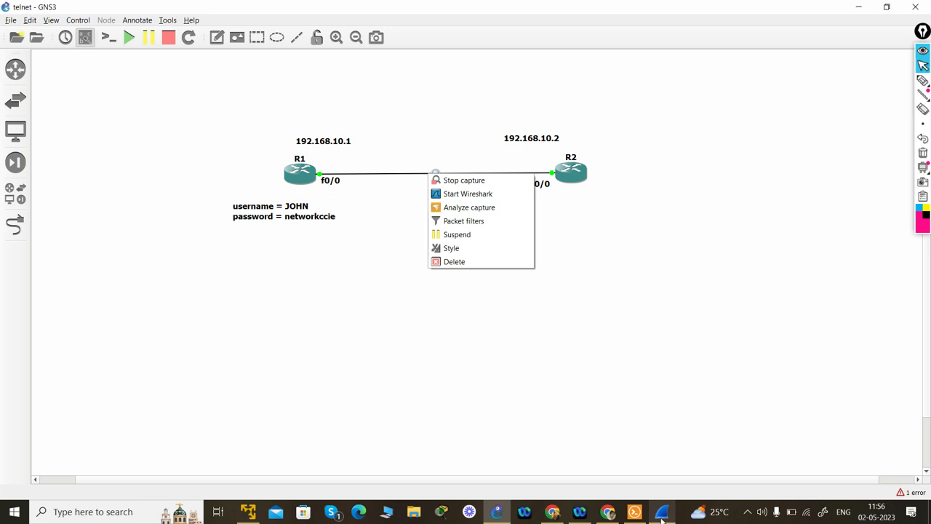
{"action": "left_click", "coordinate": [468, 194]}
{"action": "type", "text": "t"}
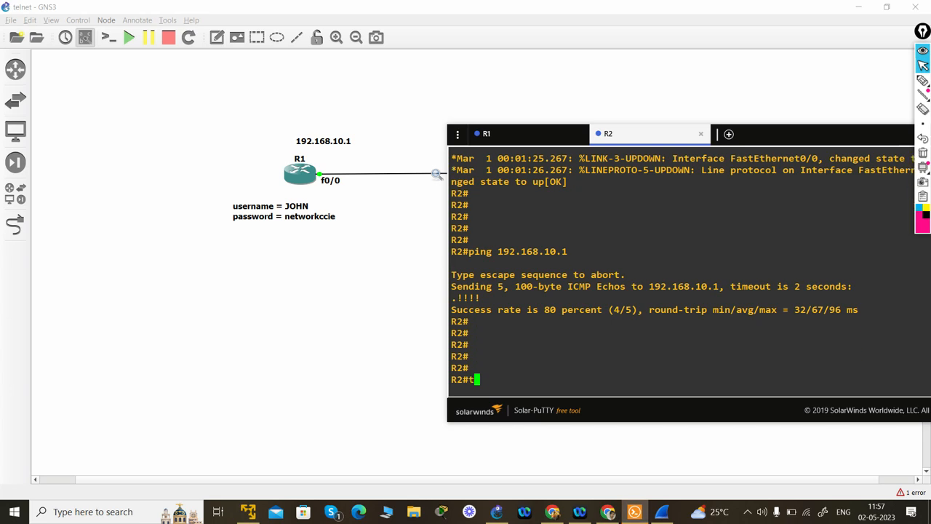
- Run 'telnet 192.168.10.1' from R2 to reach R1
{"action": "type", "text": "elnet 19"}
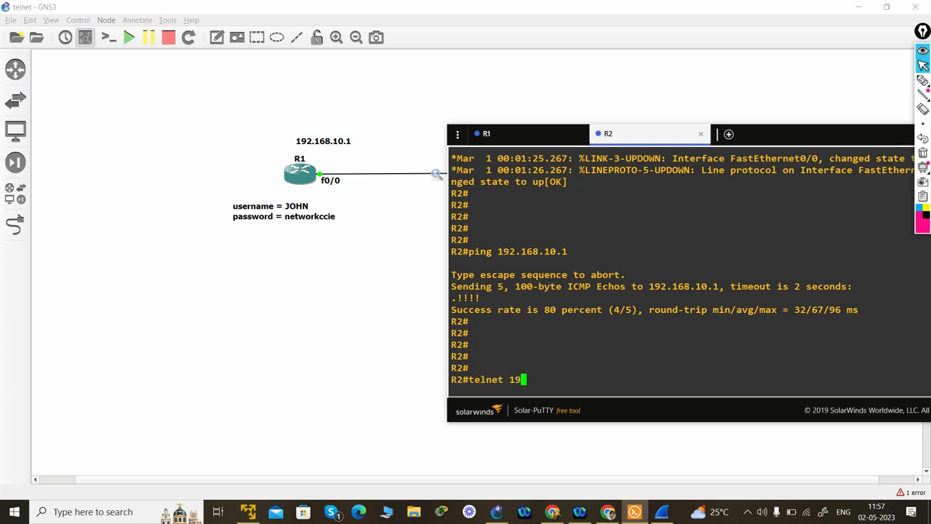
{"action": "type", "text": "2.168.10.1"}
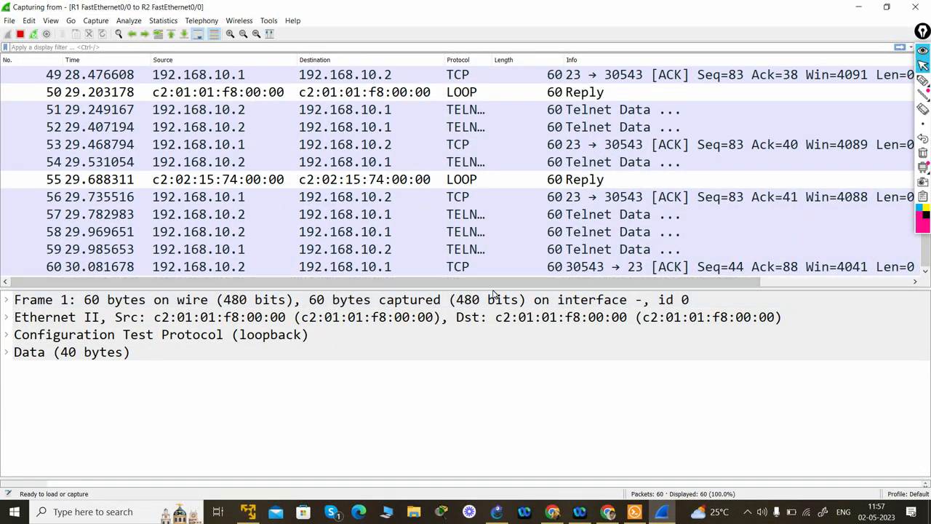
- Follow the TCP stream of a captured TELNET packet in Wireshark
{"action": "scroll", "scroll_direction": "up", "scroll_amount": 3}
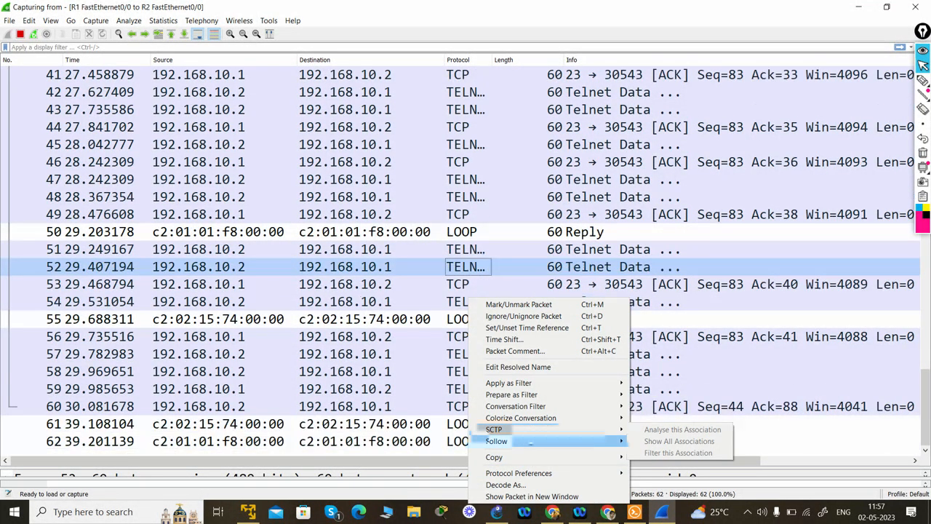
{"action": "left_click", "coordinate": [497, 441]}
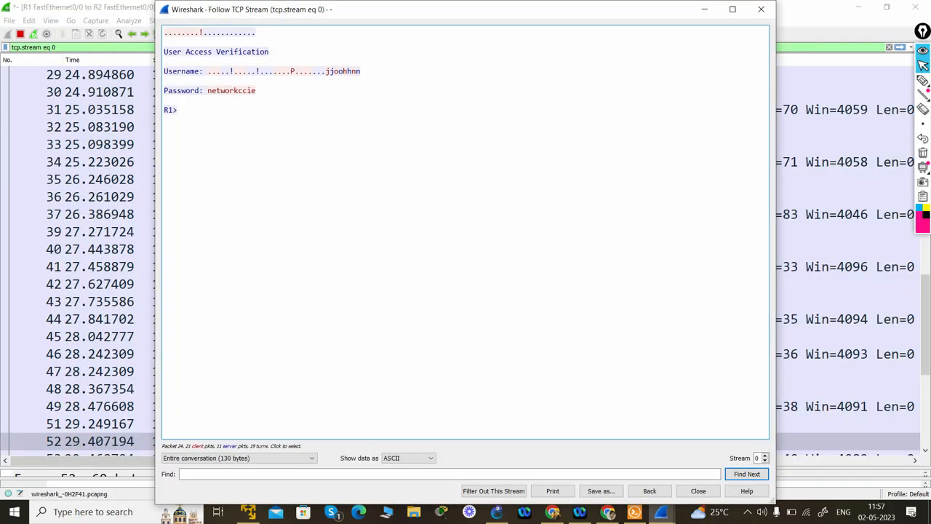
{"action": "double_click", "coordinate": [231, 90]}
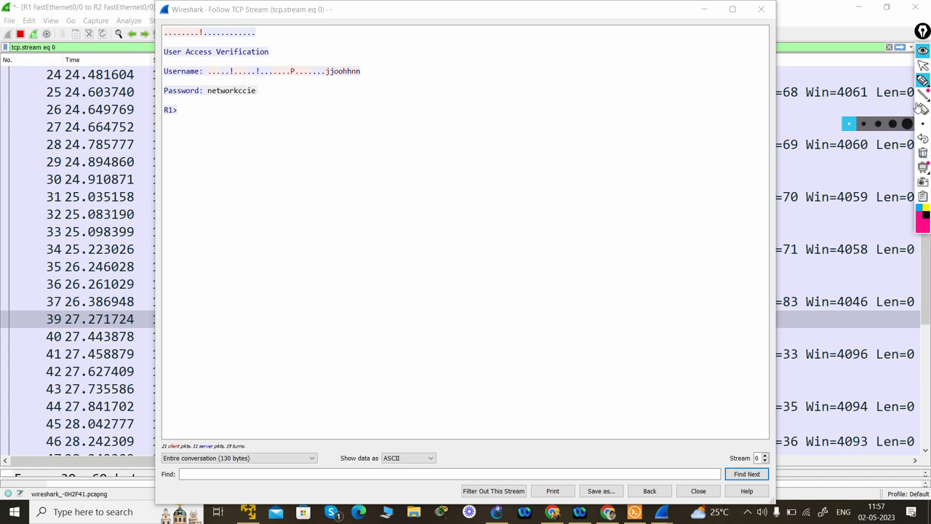
{"action": "left_click", "coordinate": [697, 490]}
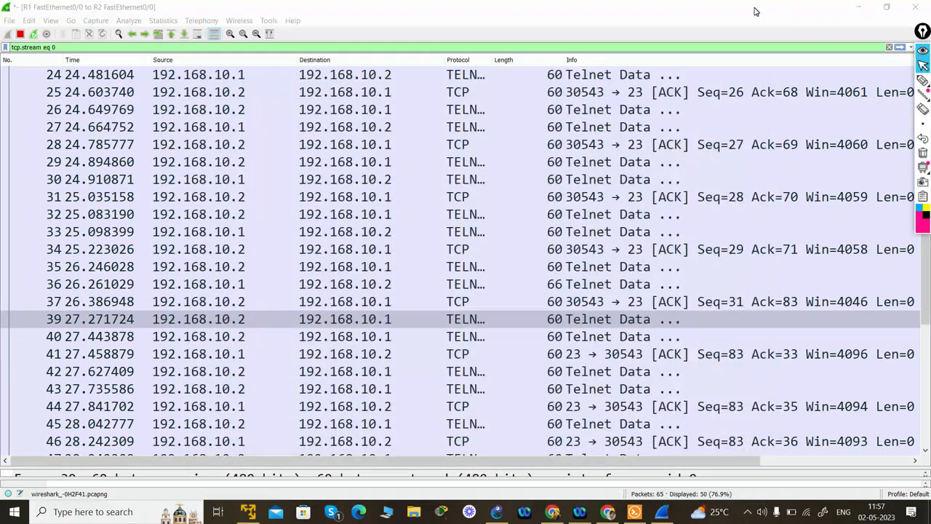